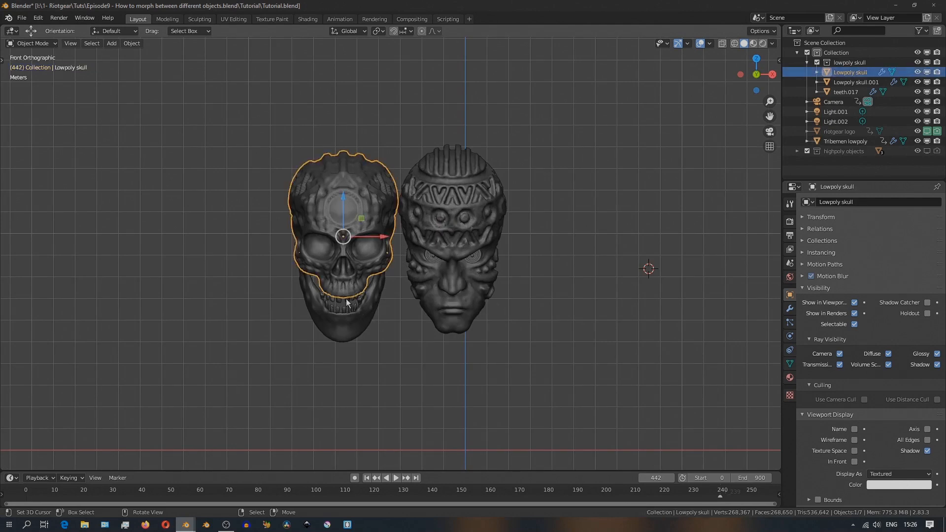
# Select the skull's teeth and then the tribal mask head in the outliner
pyautogui.click(845, 91)
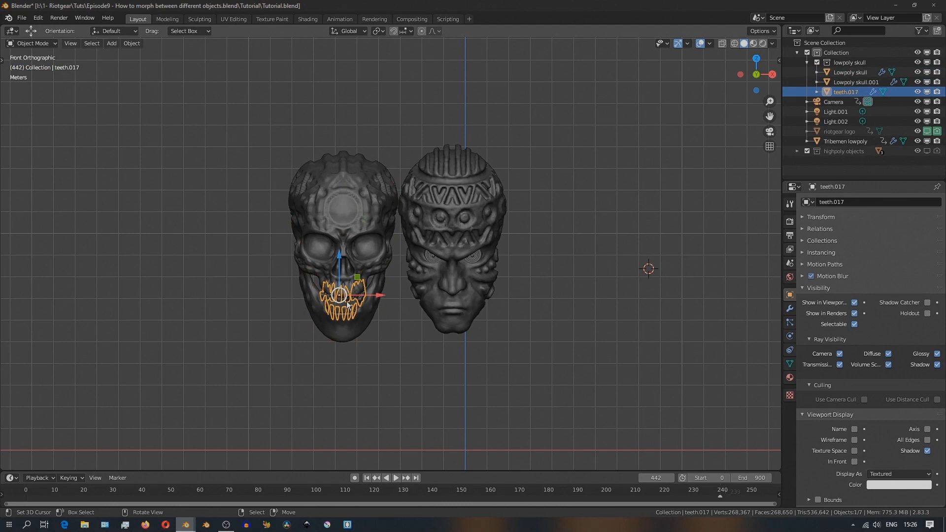
pyautogui.click(856, 81)
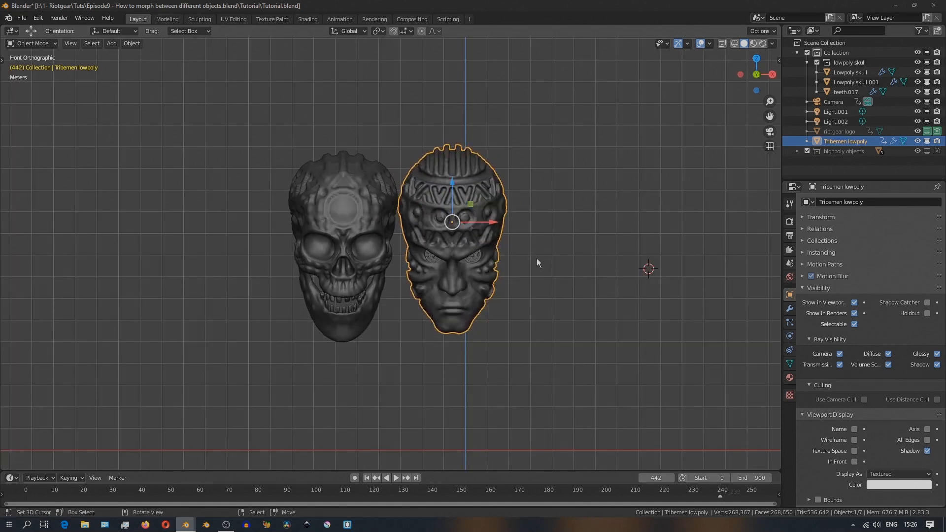
pyautogui.moveTo(414, 210)
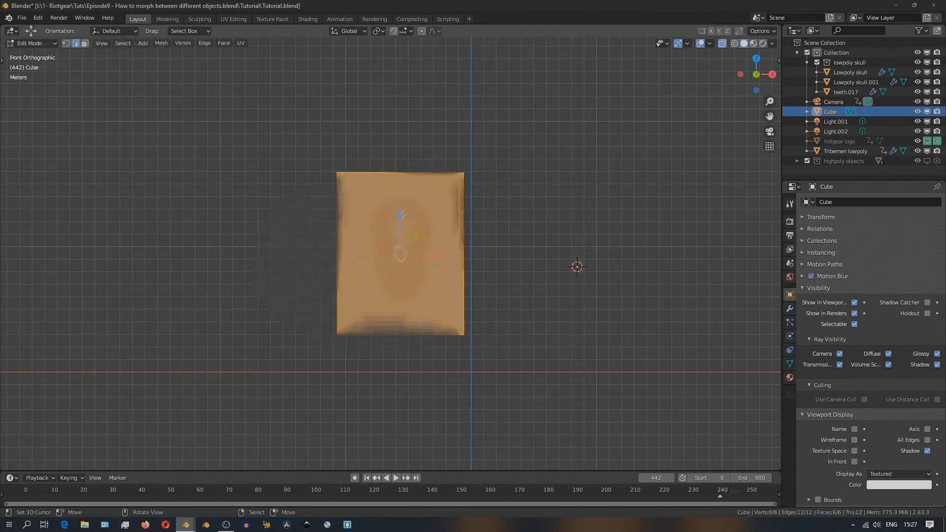
# Add a UV sphere, an icosphere and a cube, displaying the cube as Wire
pyautogui.press('Tab')
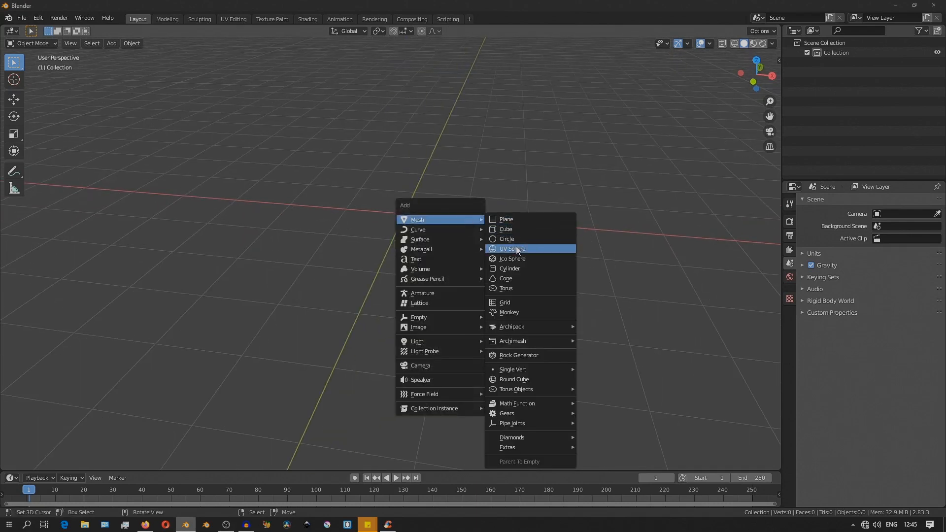
pyautogui.click(512, 248)
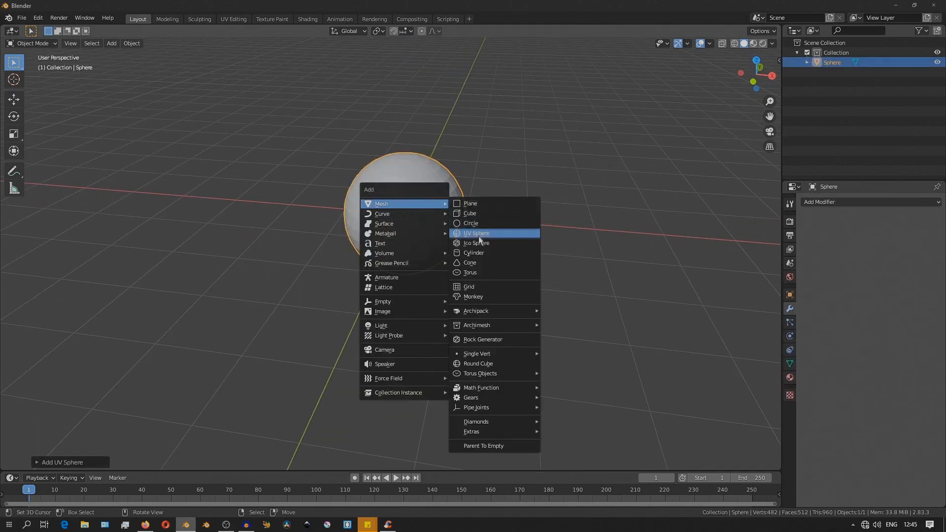
pyautogui.click(476, 243)
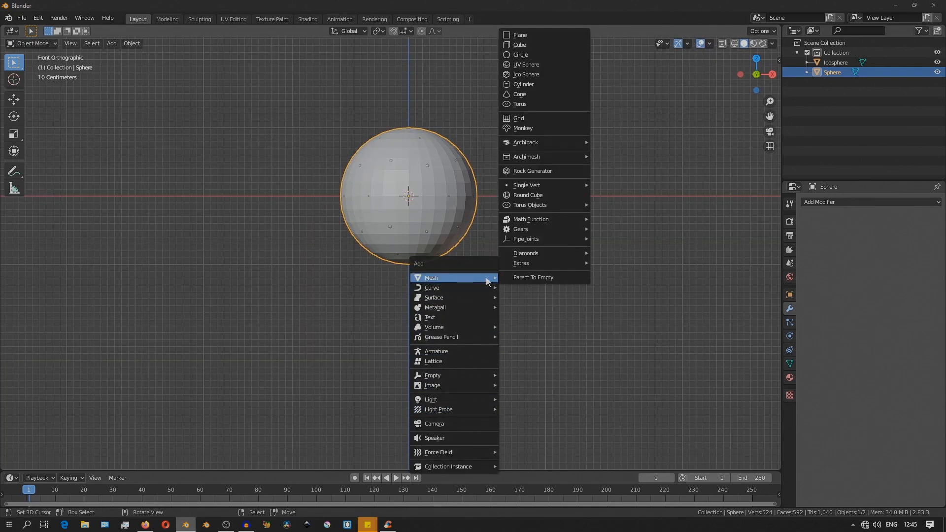
pyautogui.click(519, 44)
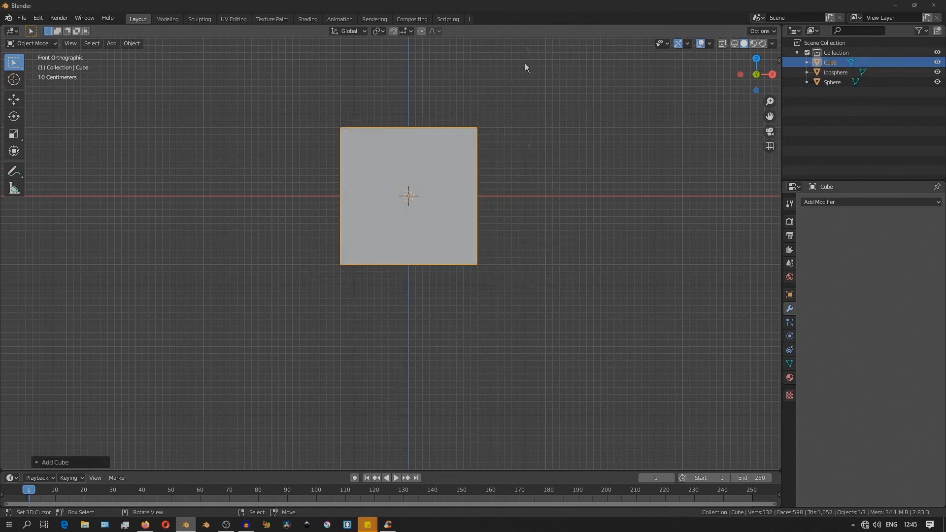
pyautogui.click(789, 295)
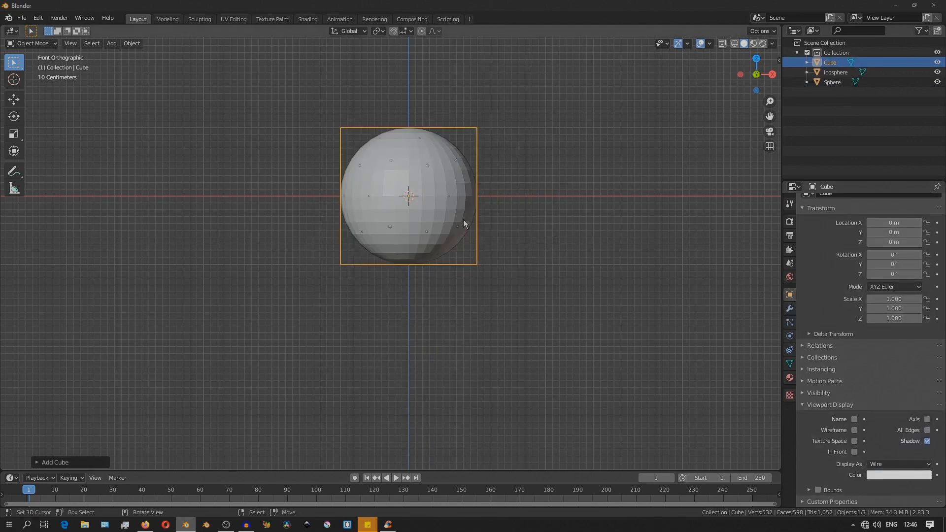
# Give the sphere and icosphere Boolean Difference modifiers with Cube as the cutting object
pyautogui.press('s')
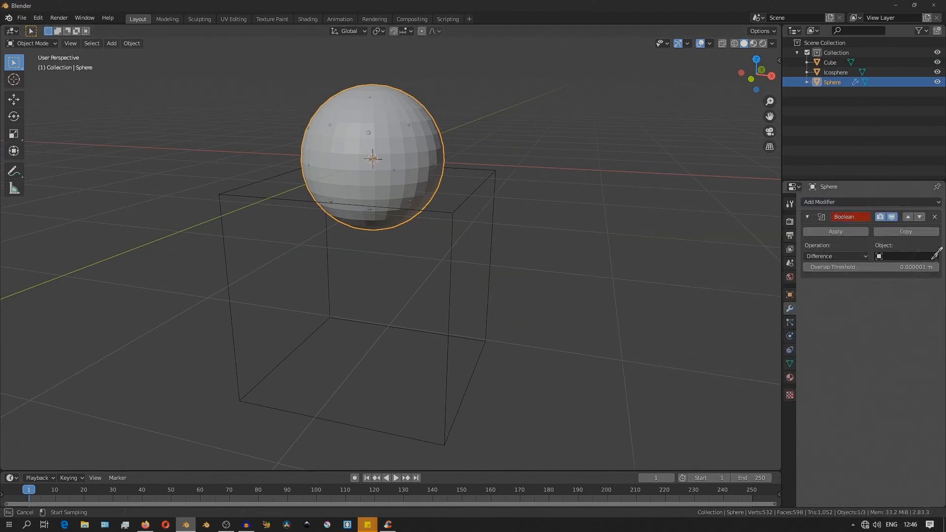
pyautogui.click(905, 256)
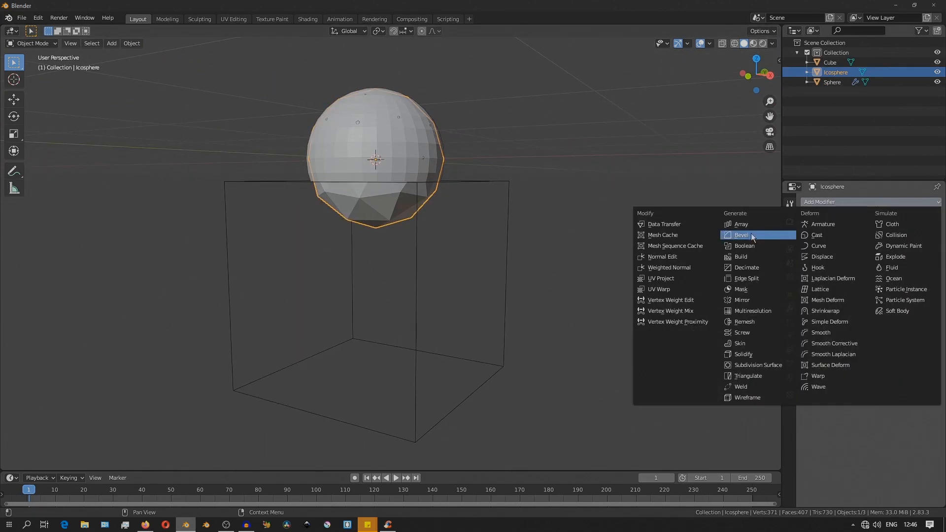
pyautogui.click(743, 245)
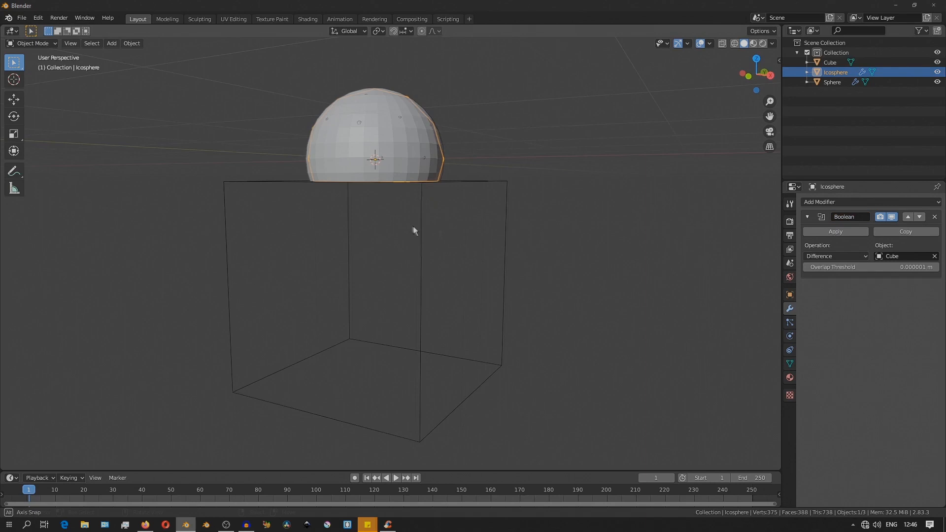
pyautogui.click(836, 255)
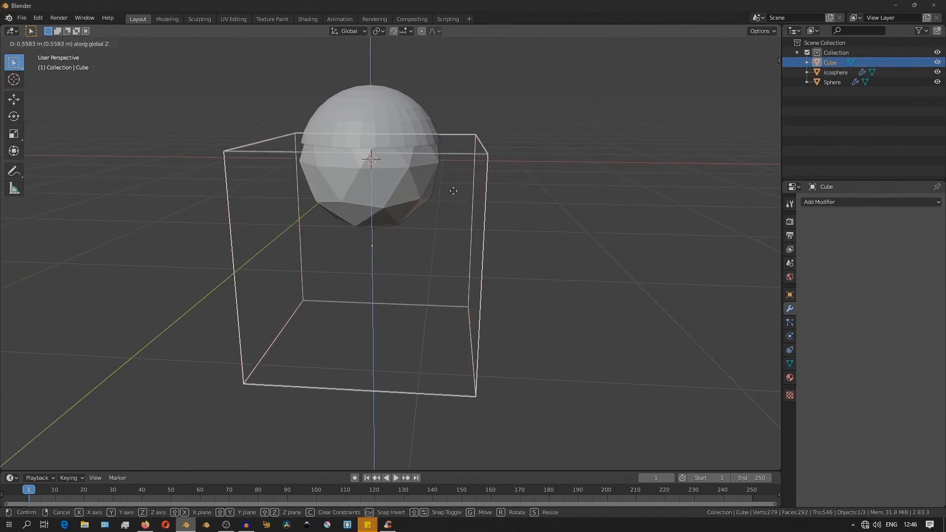
pyautogui.moveTo(473, 246)
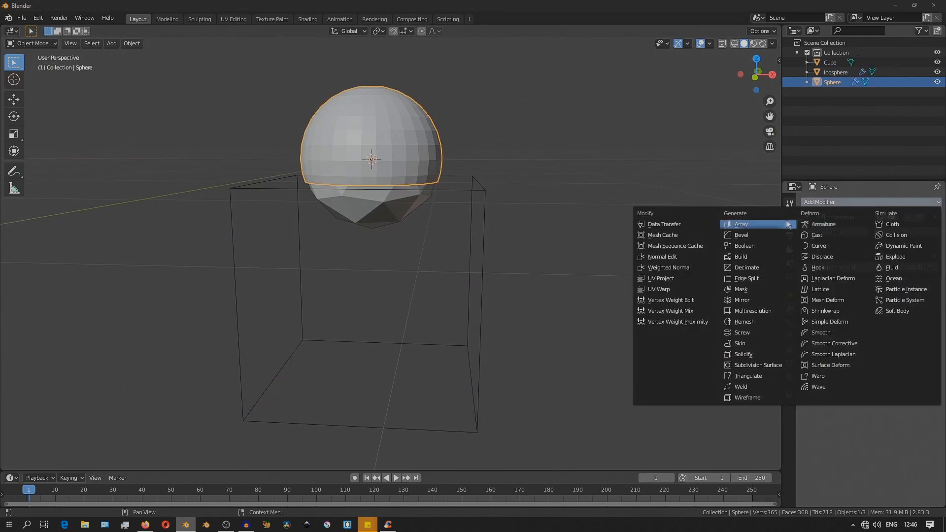
pyautogui.moveTo(765, 300)
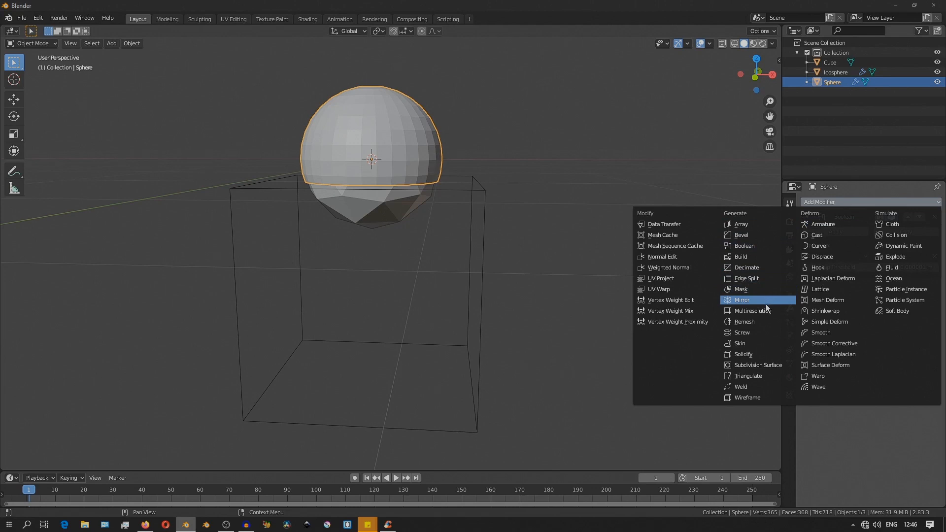
pyautogui.moveTo(750, 322)
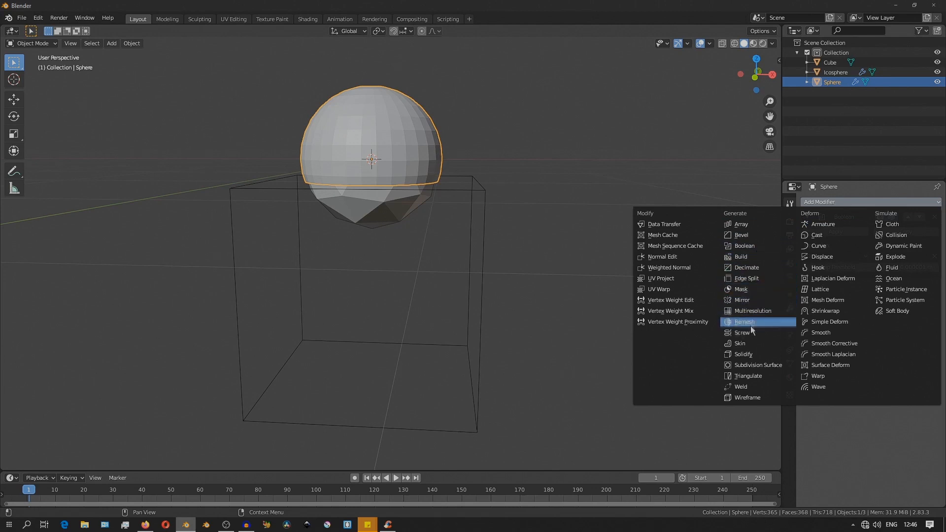
pyautogui.moveTo(743, 354)
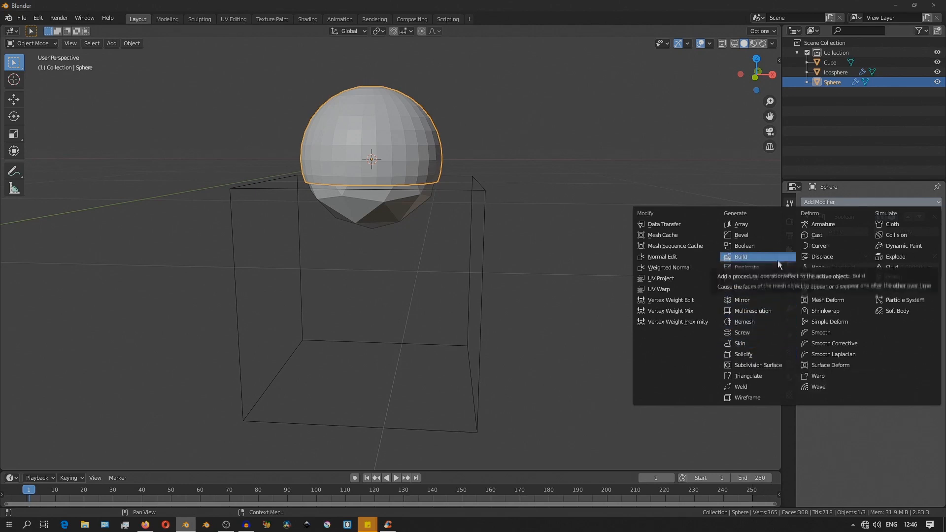
pyautogui.moveTo(748, 397)
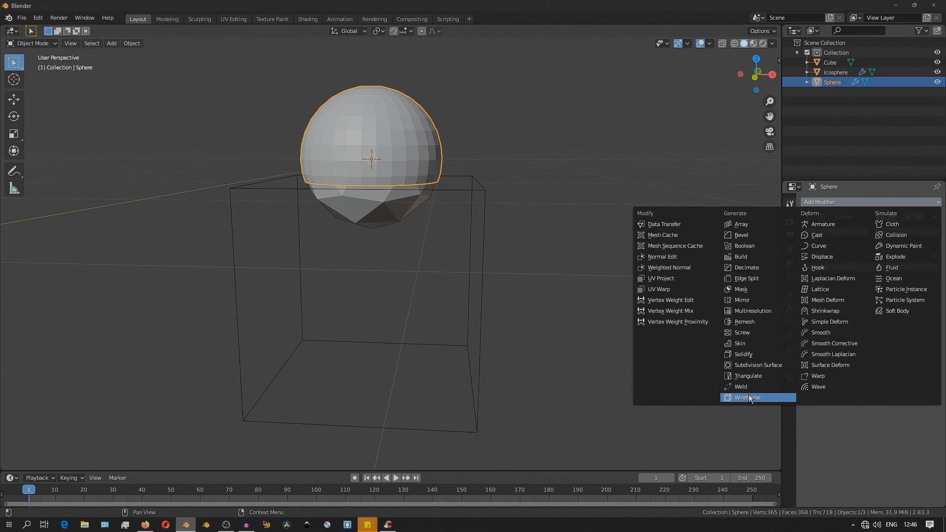
# Add a Wireframe modifier to the sphere and slide the cube sideways
pyautogui.click(747, 397)
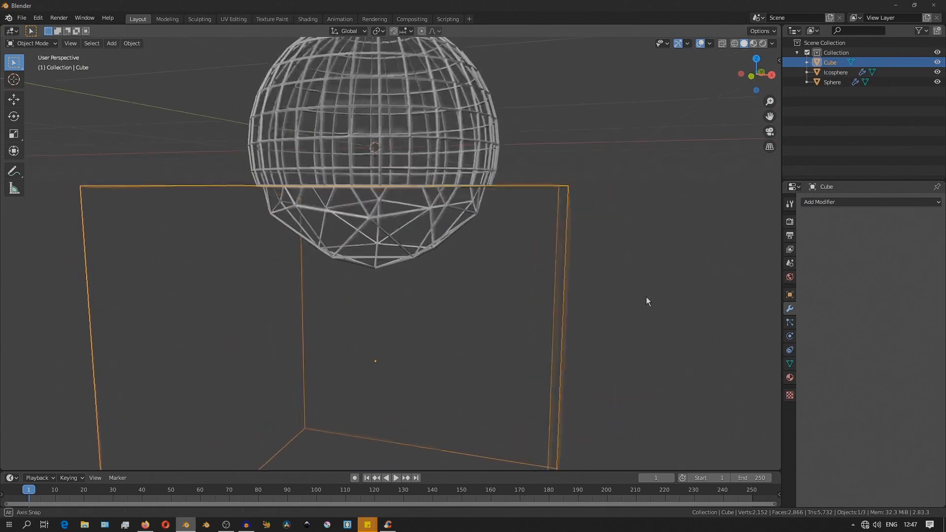
pyautogui.press('g')
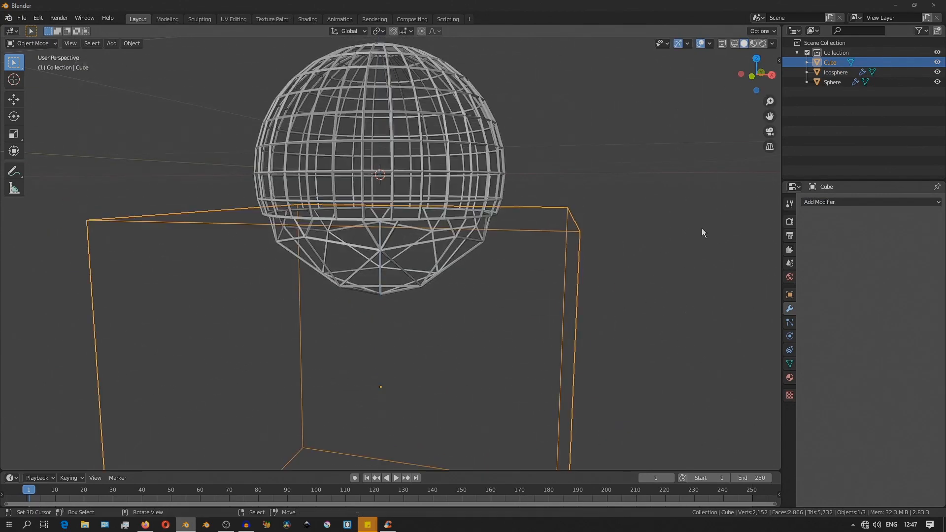
pyautogui.press('g')
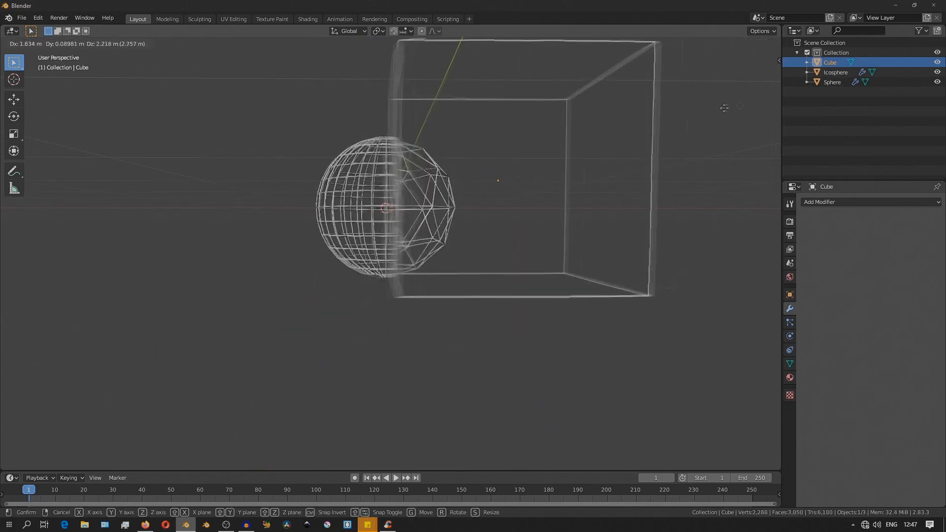
pyautogui.moveTo(624, 142)
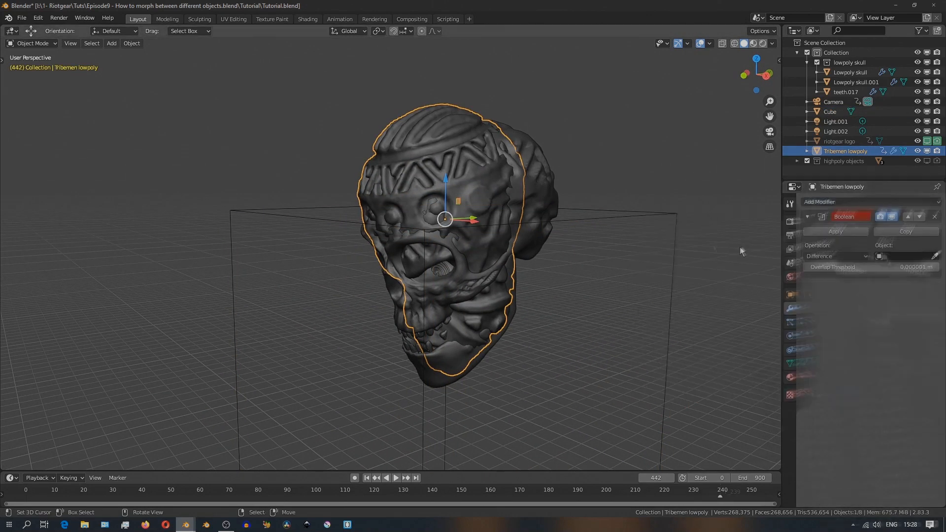
# Switch the Lowpoly skull's Boolean operation from Difference to Intersect
pyautogui.click(898, 256)
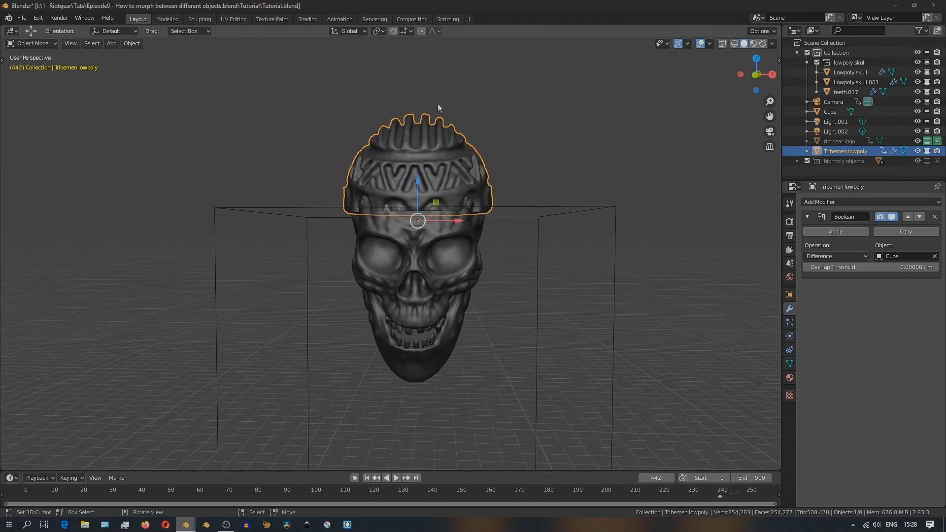
pyautogui.click(850, 72)
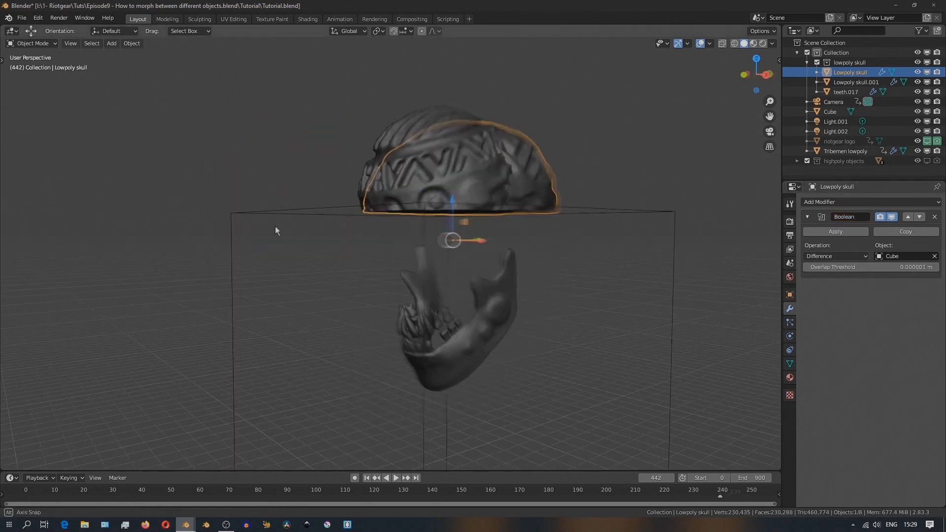
pyautogui.click(835, 255)
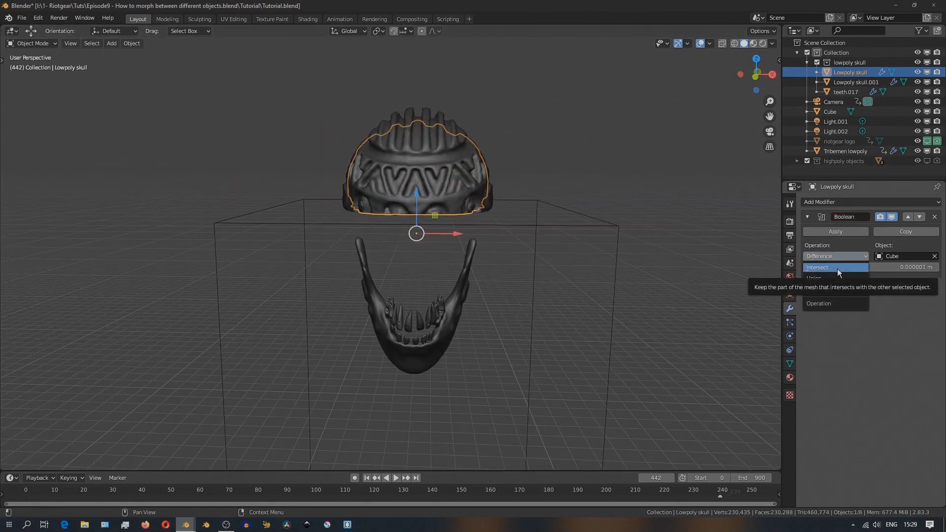
pyautogui.click(835, 267)
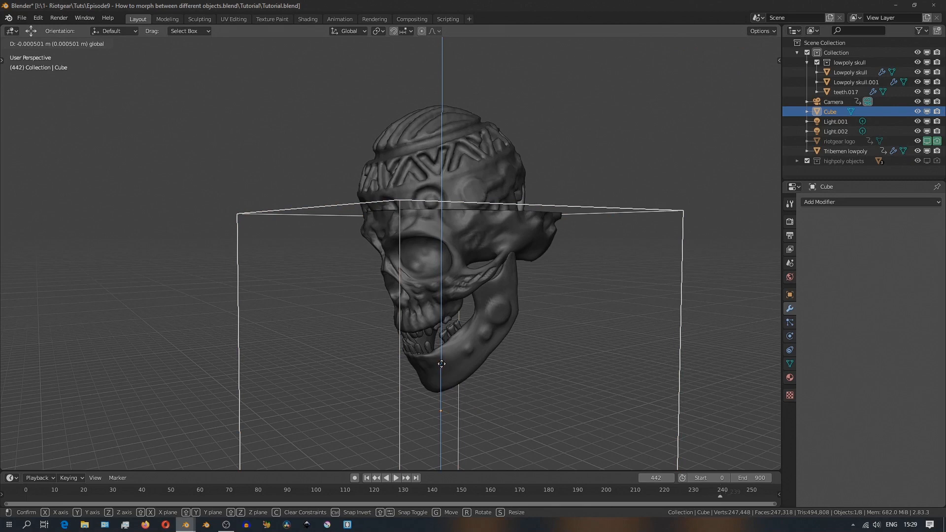
pyautogui.moveTo(446, 320)
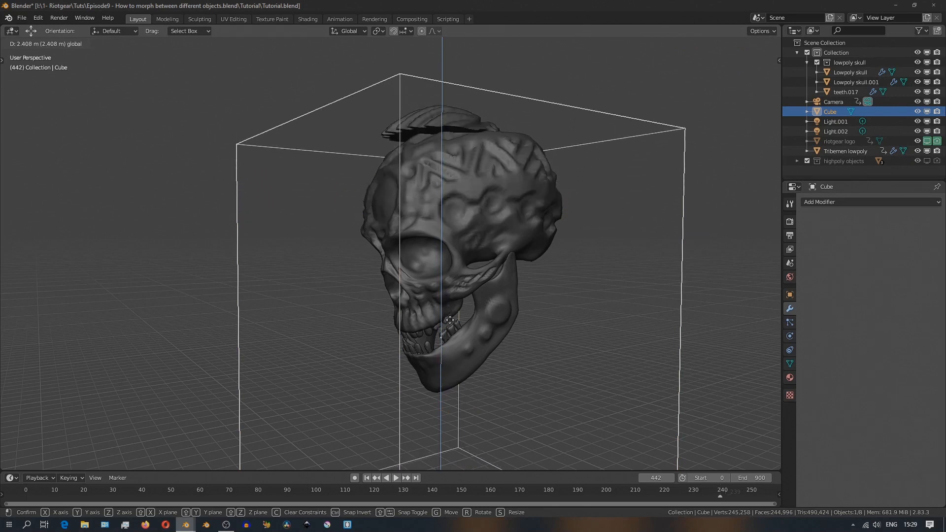
pyautogui.moveTo(461, 415)
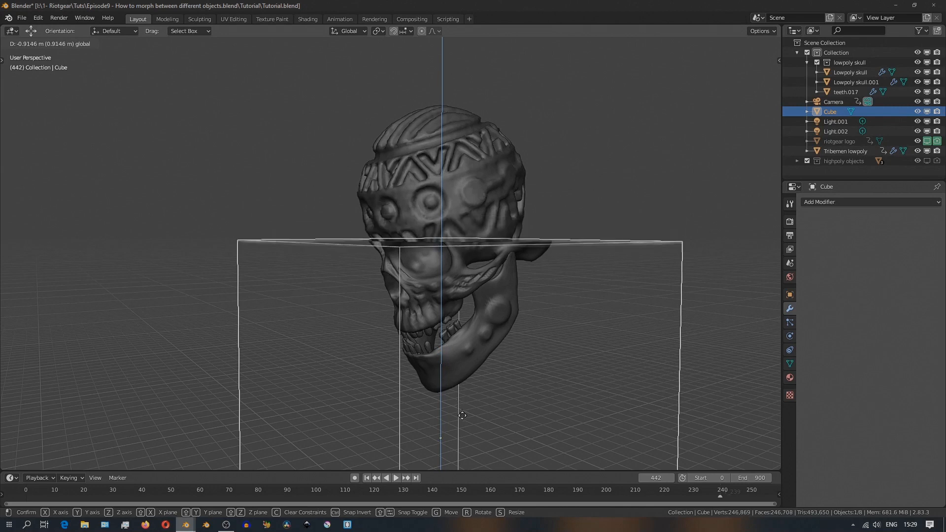
pyautogui.moveTo(461, 384)
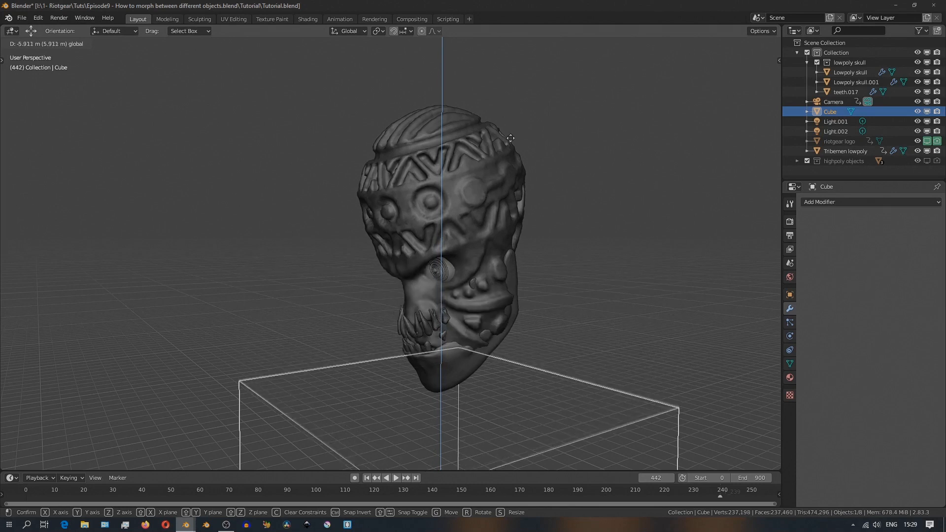
pyautogui.moveTo(517, 59)
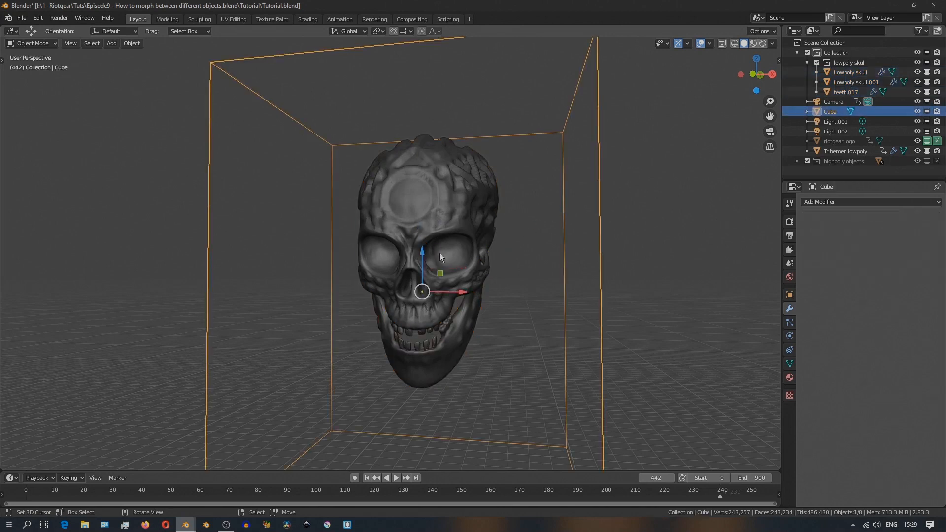
# Move the cube vertically through the tribal head and skull to preview the seam
pyautogui.press('g')
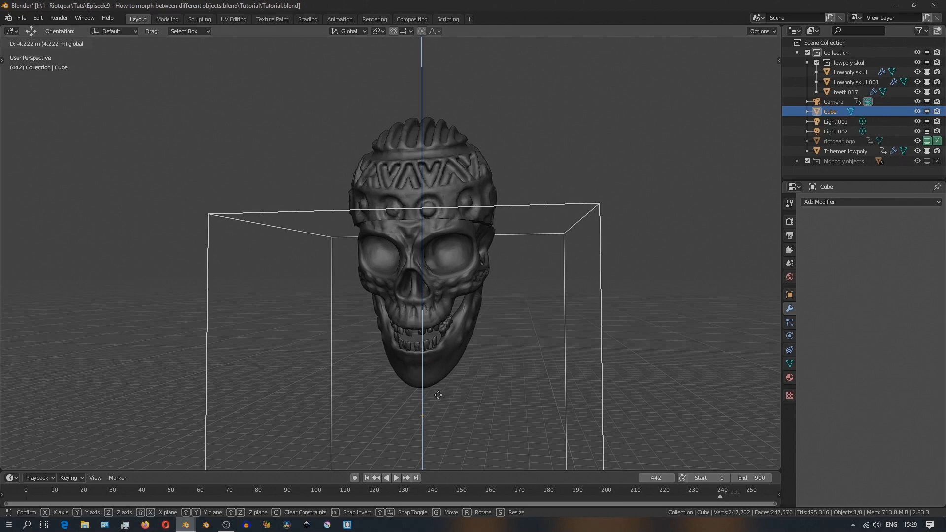
pyautogui.moveTo(444, 479)
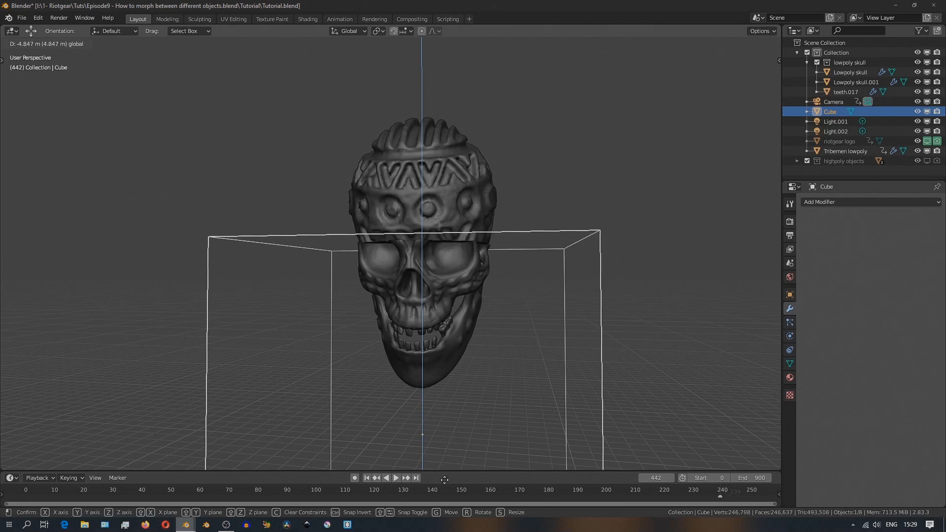
pyautogui.moveTo(445, 54)
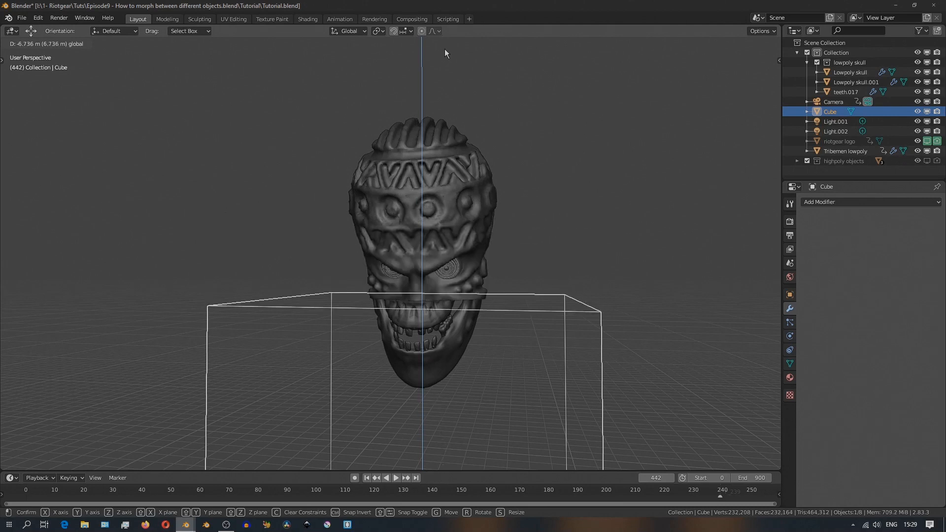
pyautogui.moveTo(535, 209)
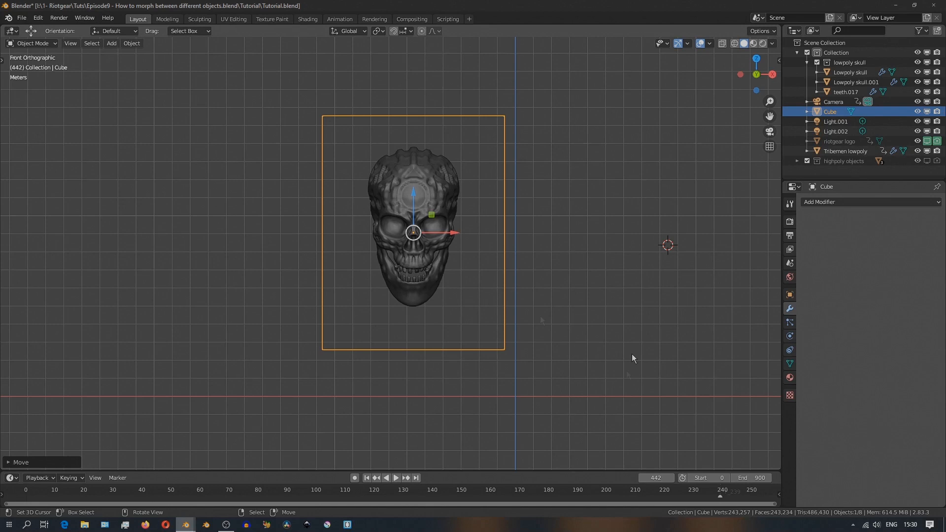
# Rotate the cube diagonally, then subdivide its mesh in Edit Mode
pyautogui.press('r')
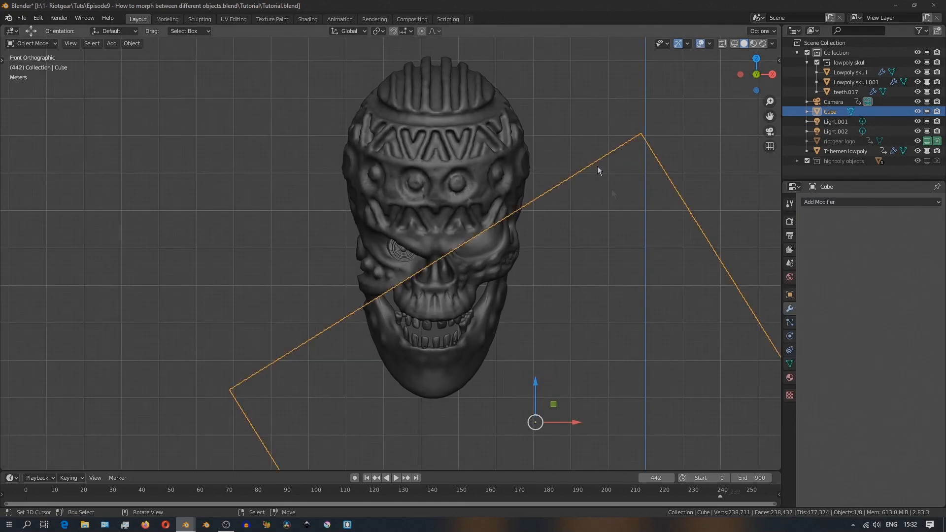
pyautogui.press('Tab')
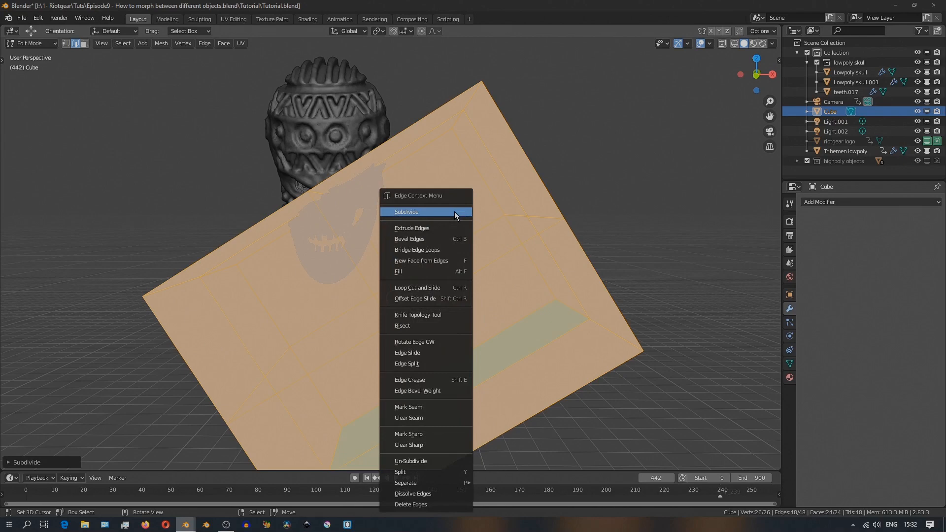
pyautogui.click(406, 212)
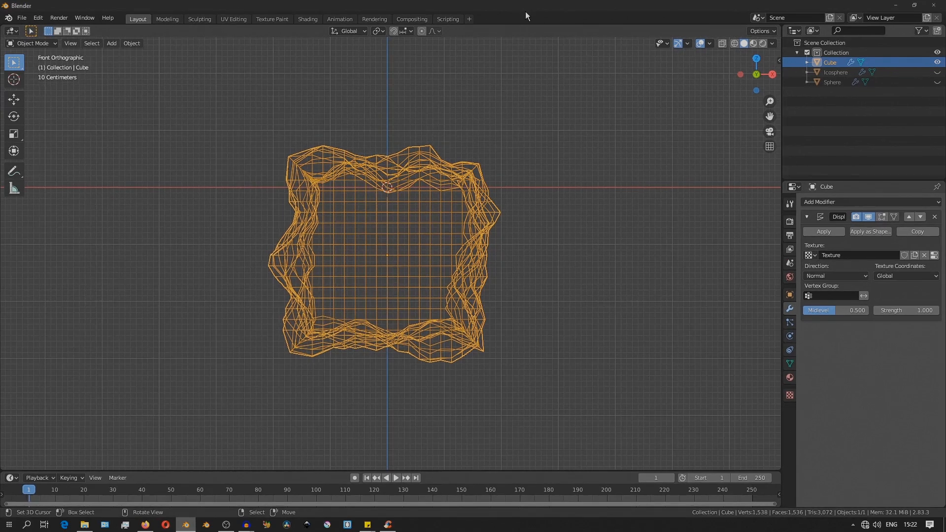
# Drag the displaced squiggly cube across the front orthographic view
pyautogui.press('g')
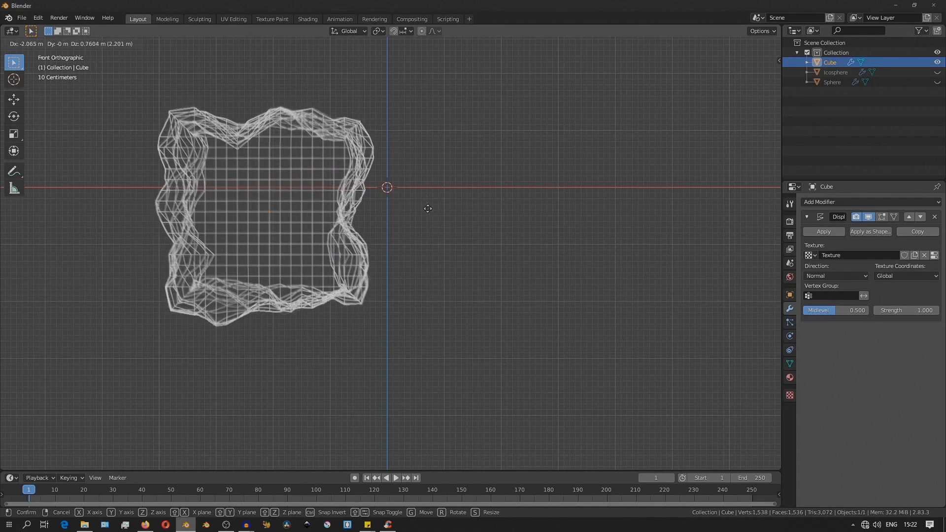
pyautogui.moveTo(512, 264)
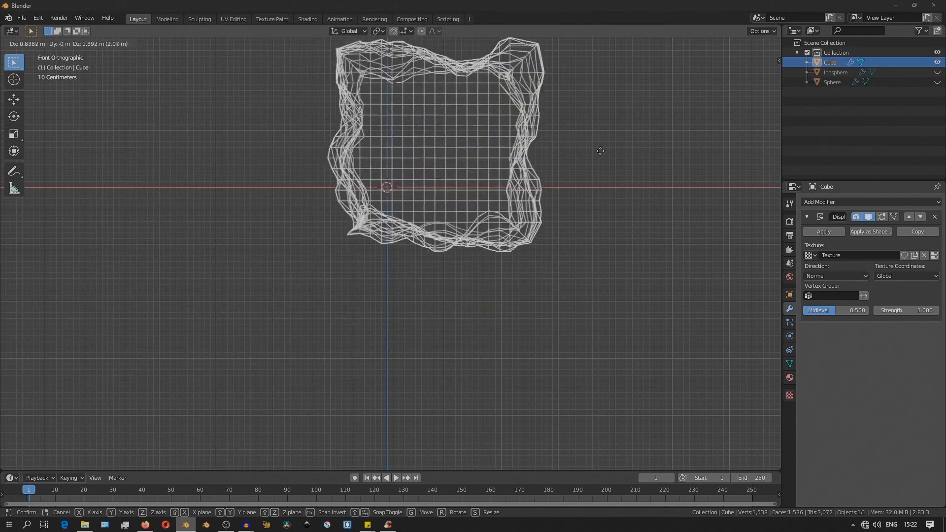
pyautogui.moveTo(491, 241)
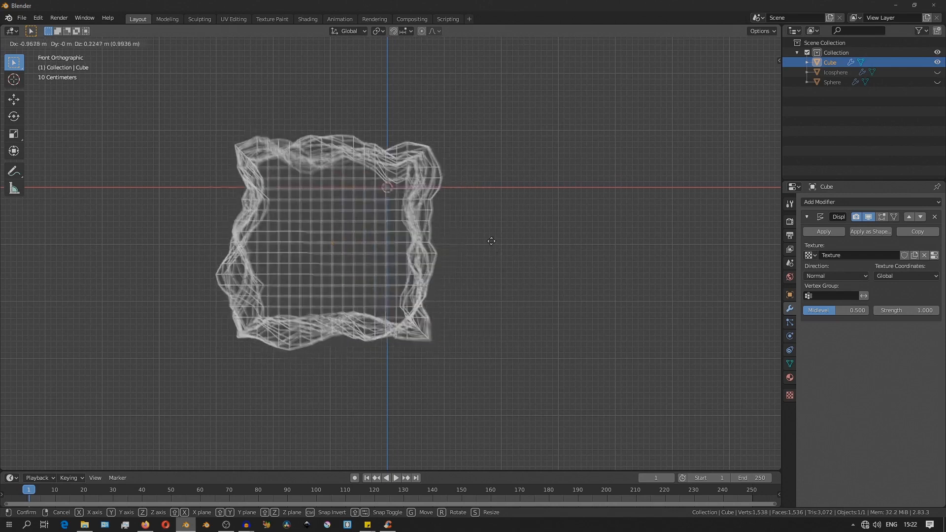
pyautogui.moveTo(593, 180)
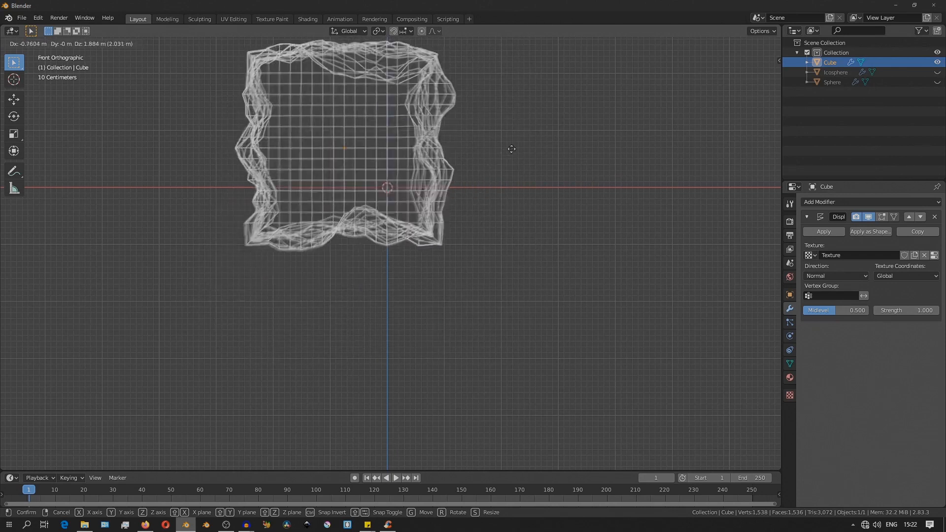
pyautogui.moveTo(505, 277)
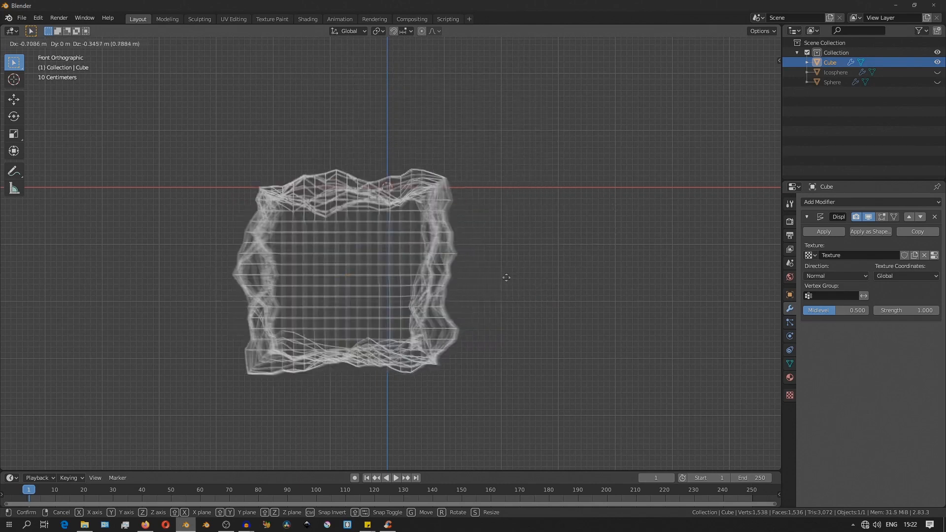
pyautogui.moveTo(592, 261)
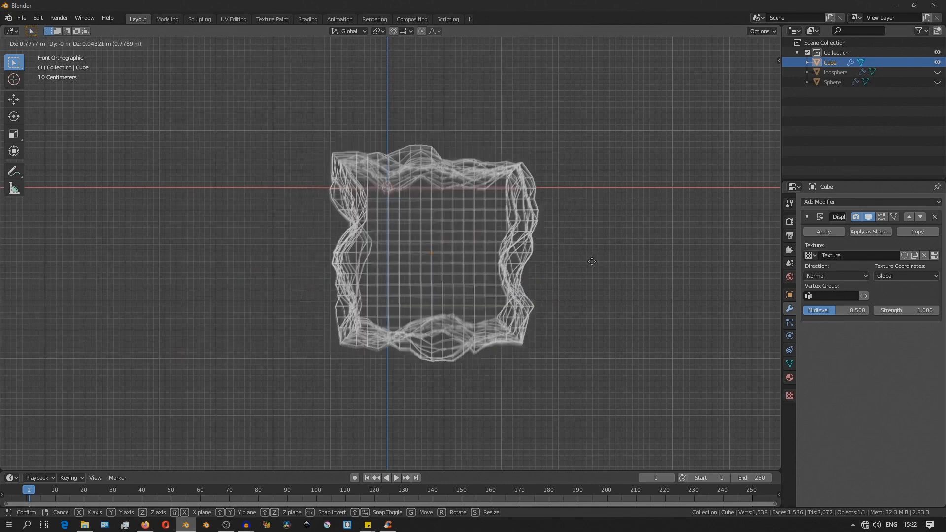